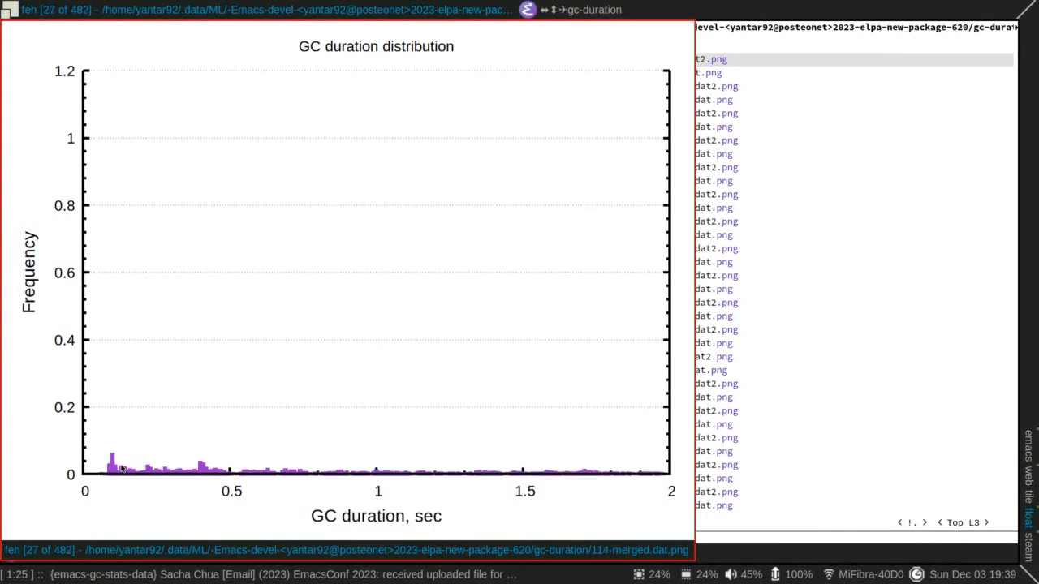
mouse_move(101, 460)
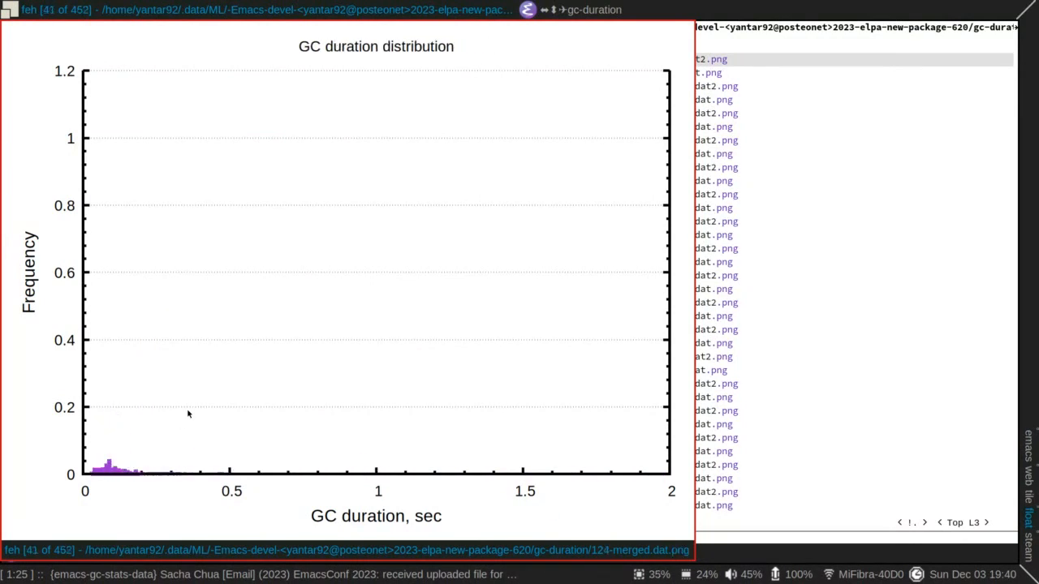
Step through three more GC duration histograms from the merged-data folder
key(Right)
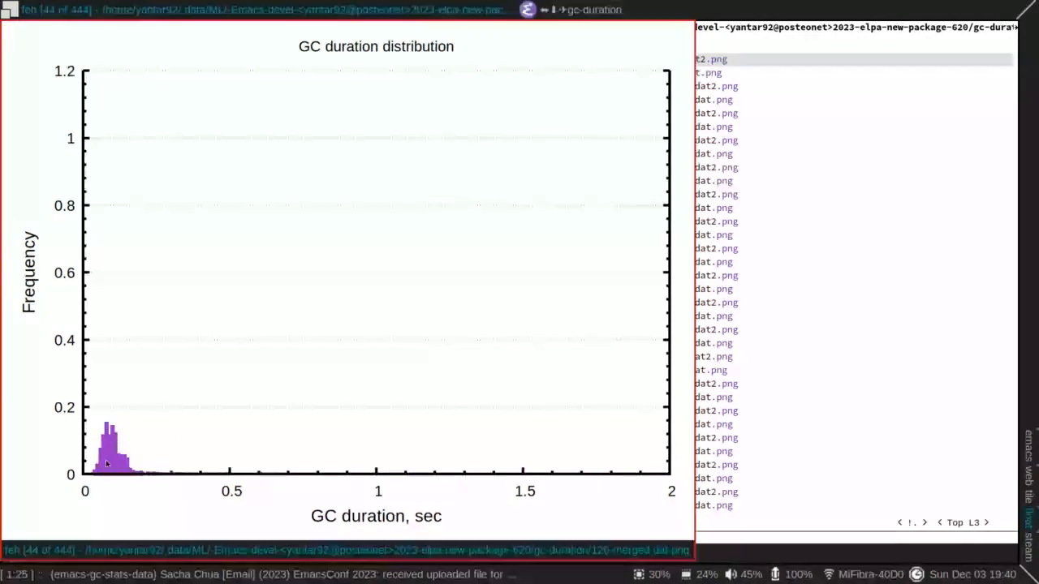
key(Right)
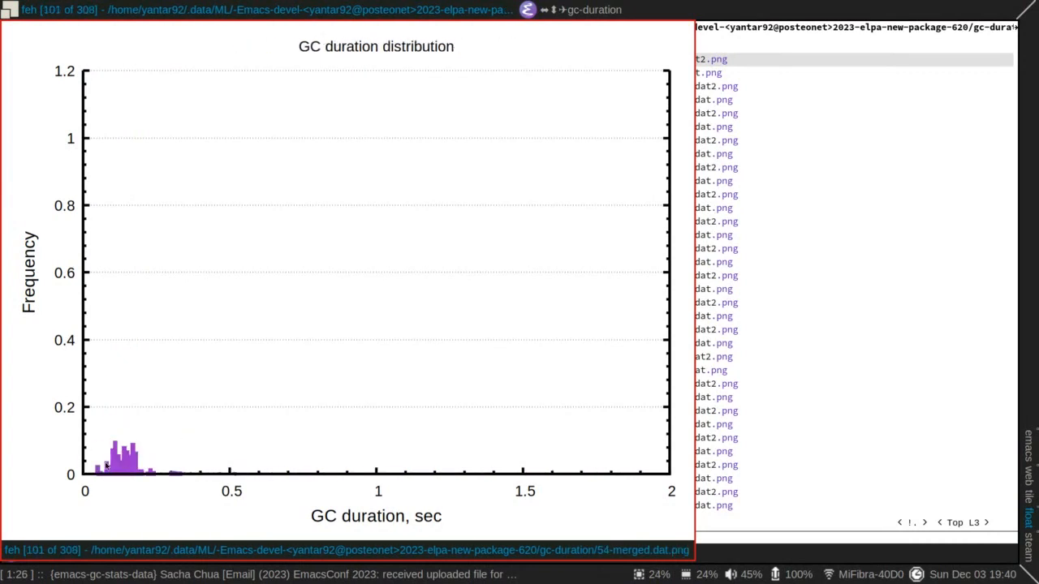
key(Right)
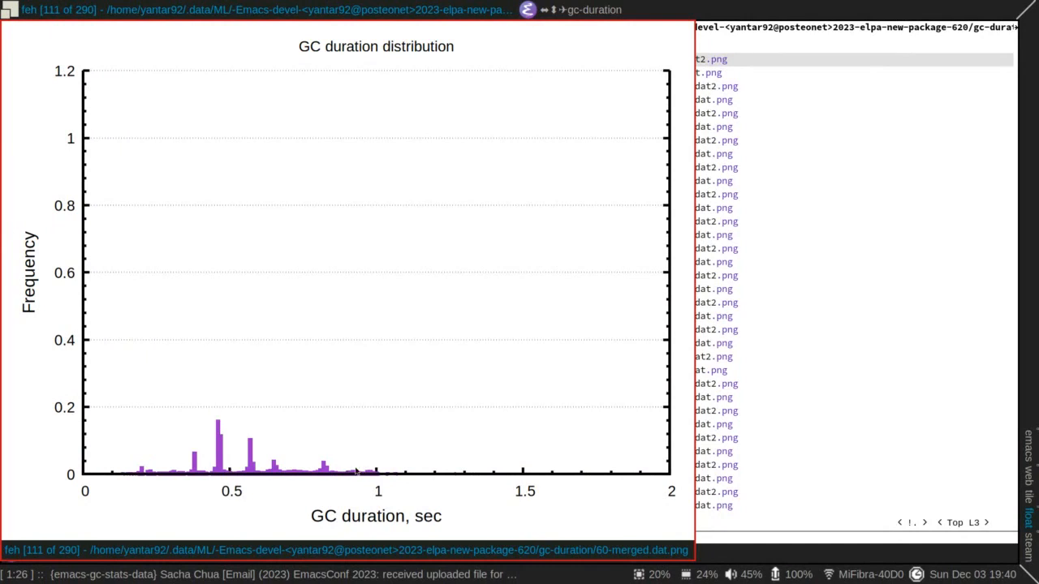
mouse_move(357, 474)
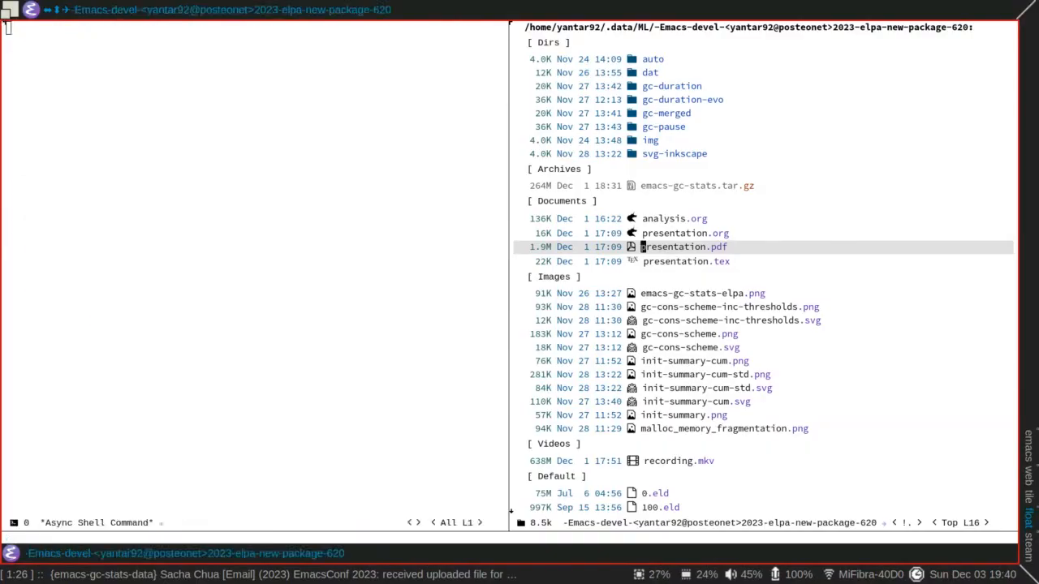
Open presentation.pdf from the Dired listing to bring back the talk slides
double_click(685, 247)
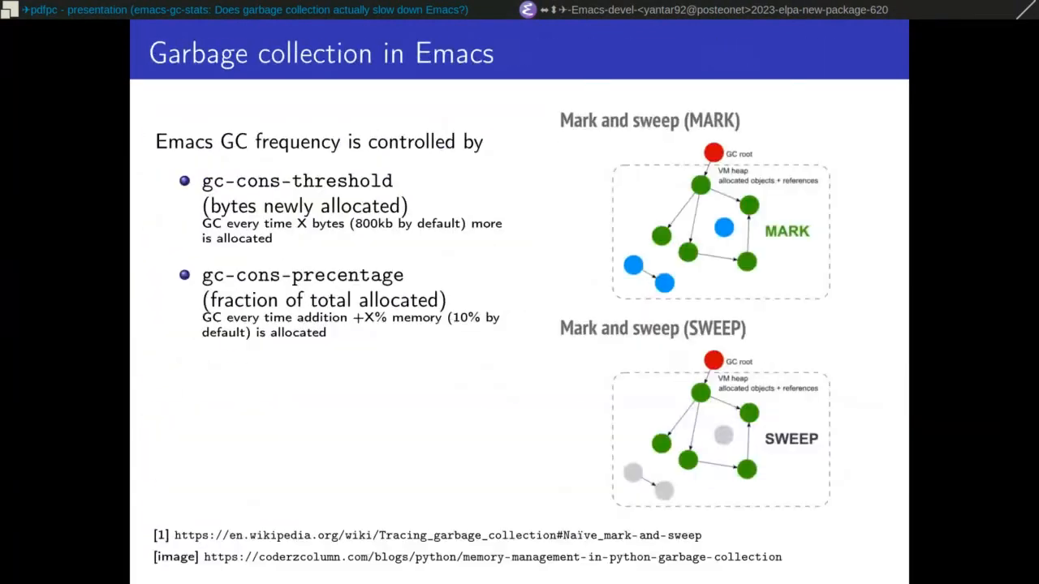
Advance to the slide on the mark-and-sweep garbage collection algorithm
key(right)
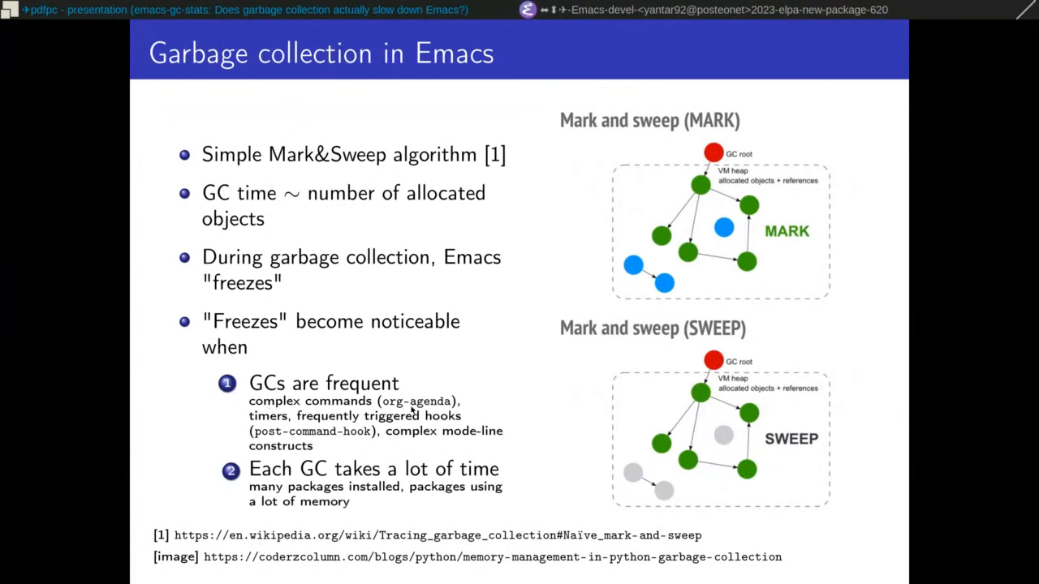
mouse_move(432, 409)
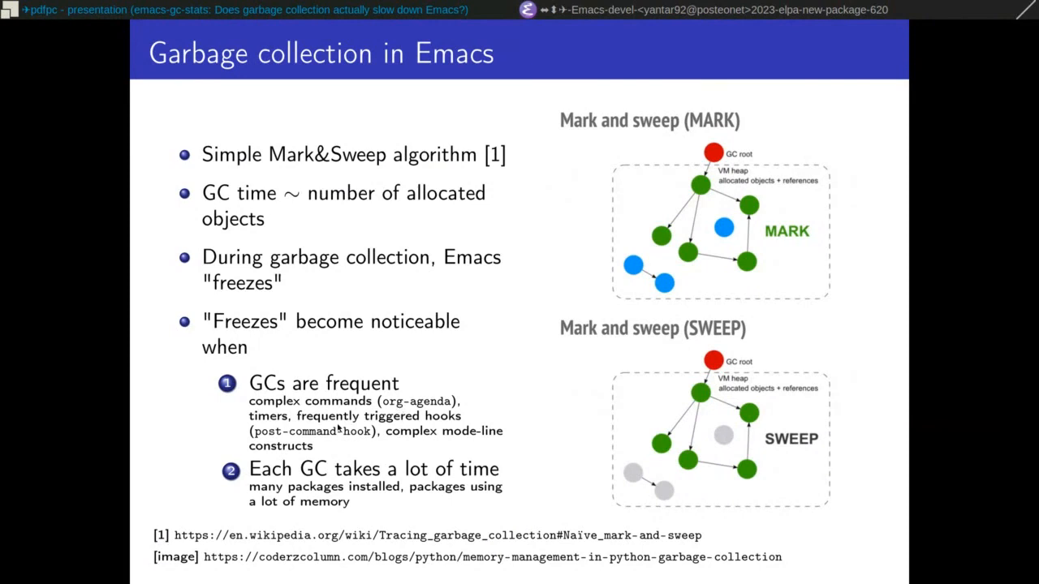
mouse_move(273, 426)
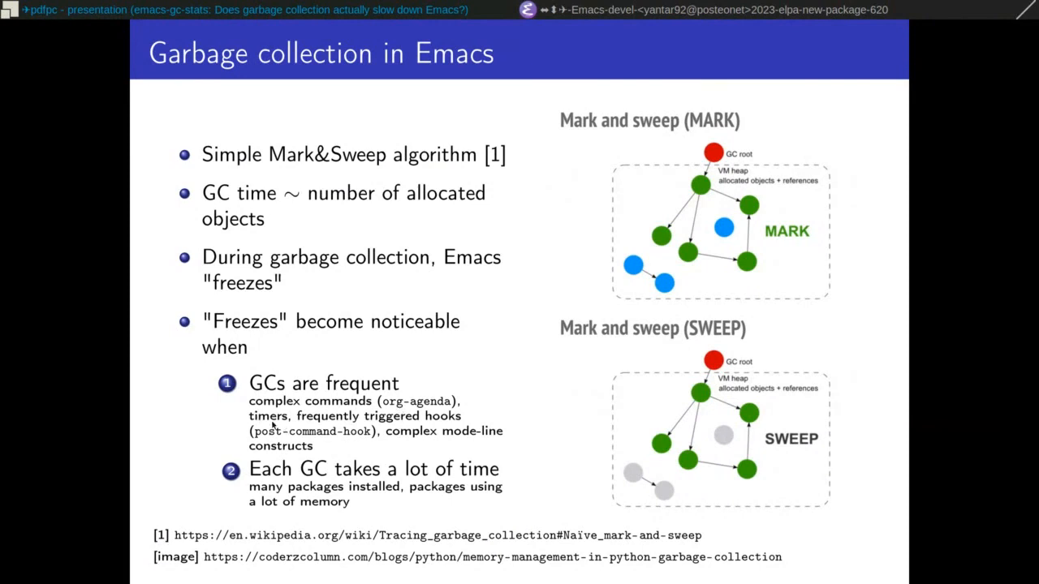
mouse_move(409, 423)
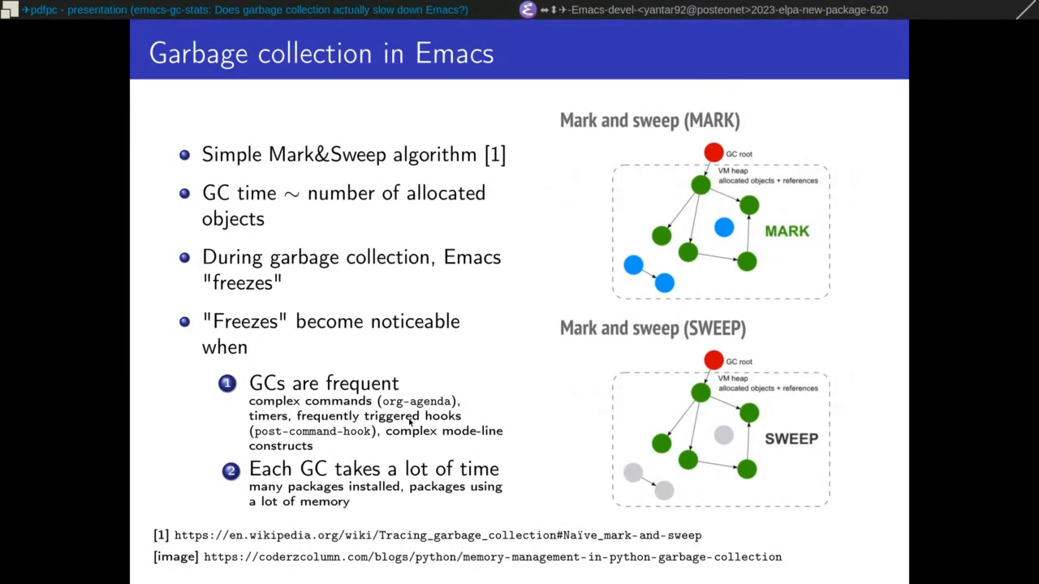
mouse_move(469, 441)
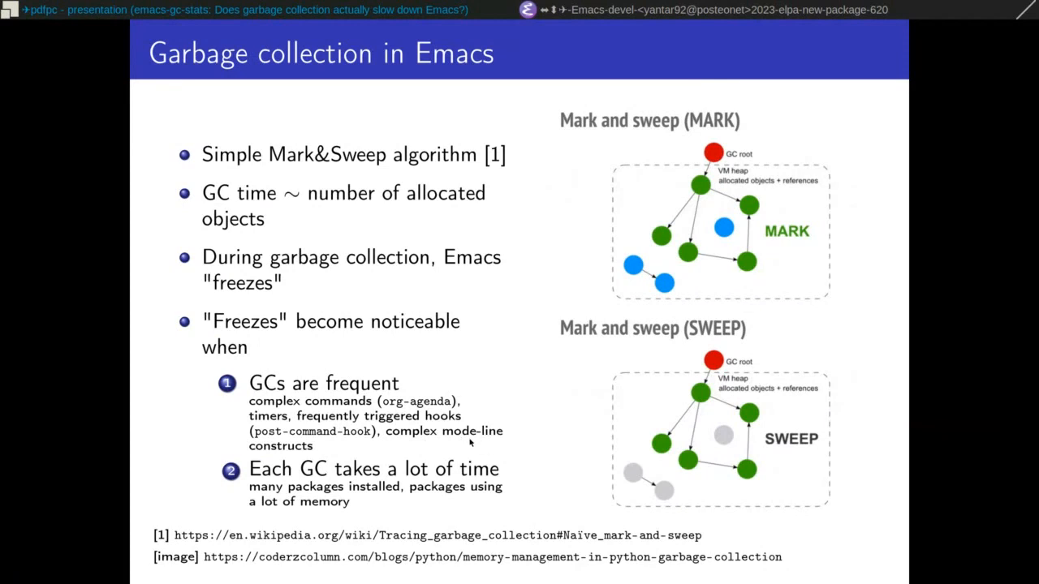
mouse_move(495, 444)
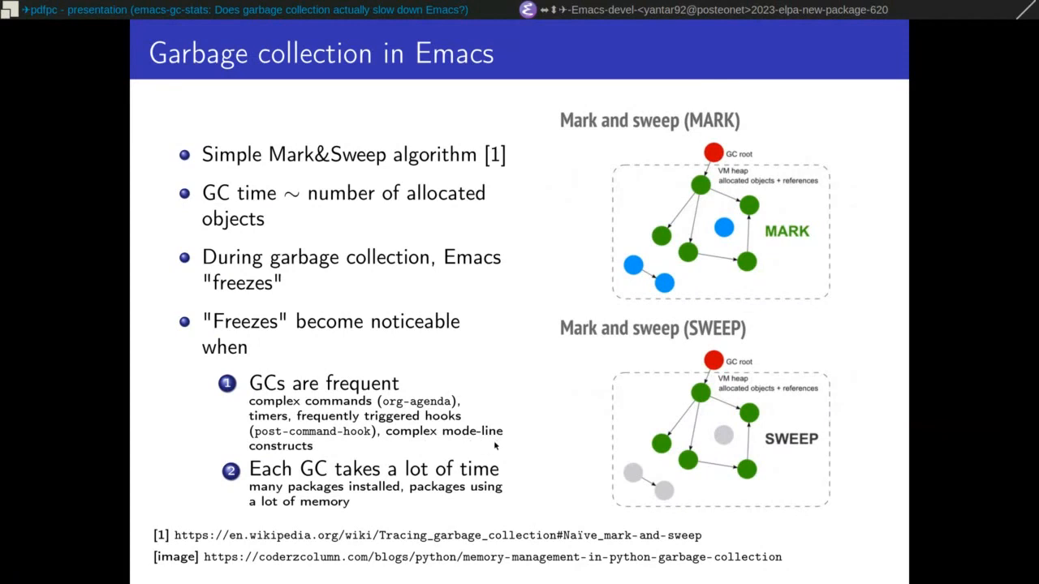
mouse_move(322, 494)
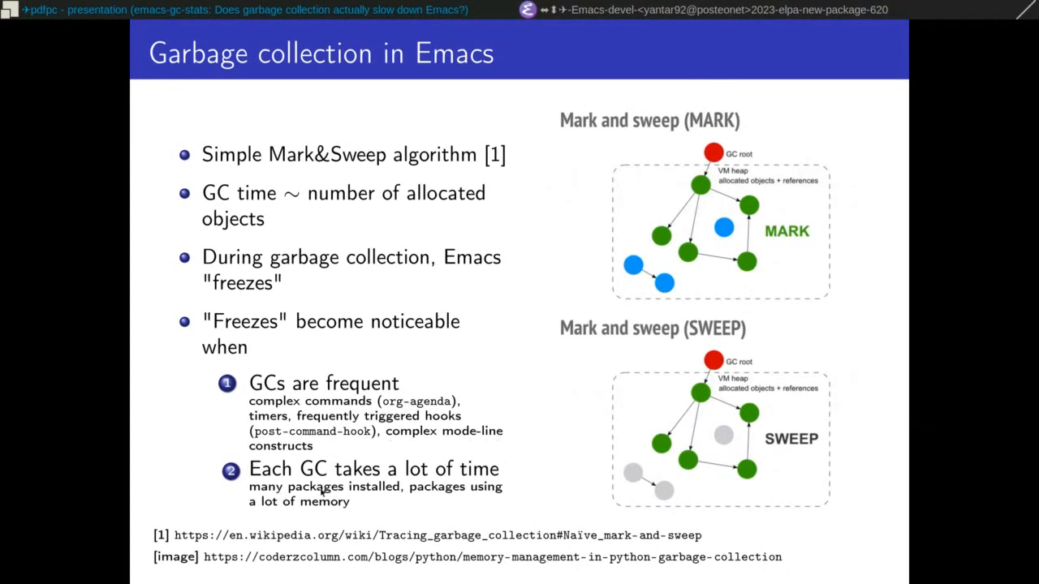
mouse_move(367, 500)
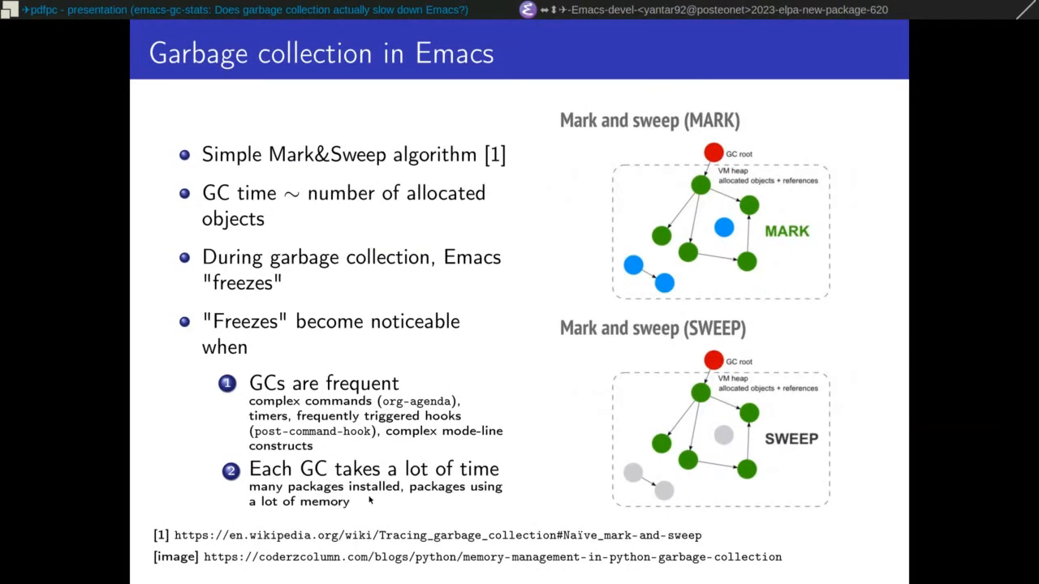
mouse_move(370, 497)
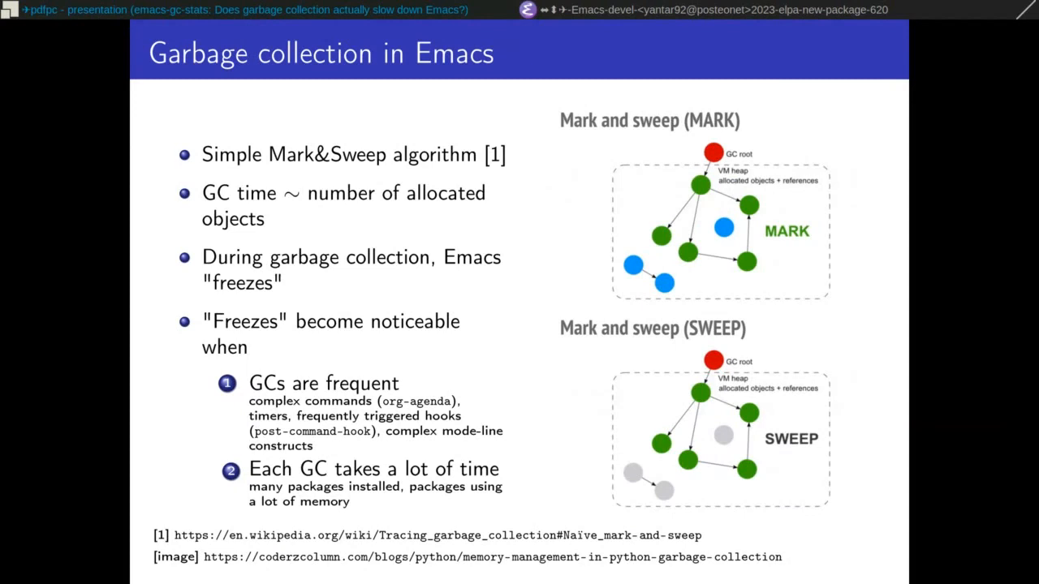
mouse_move(481, 496)
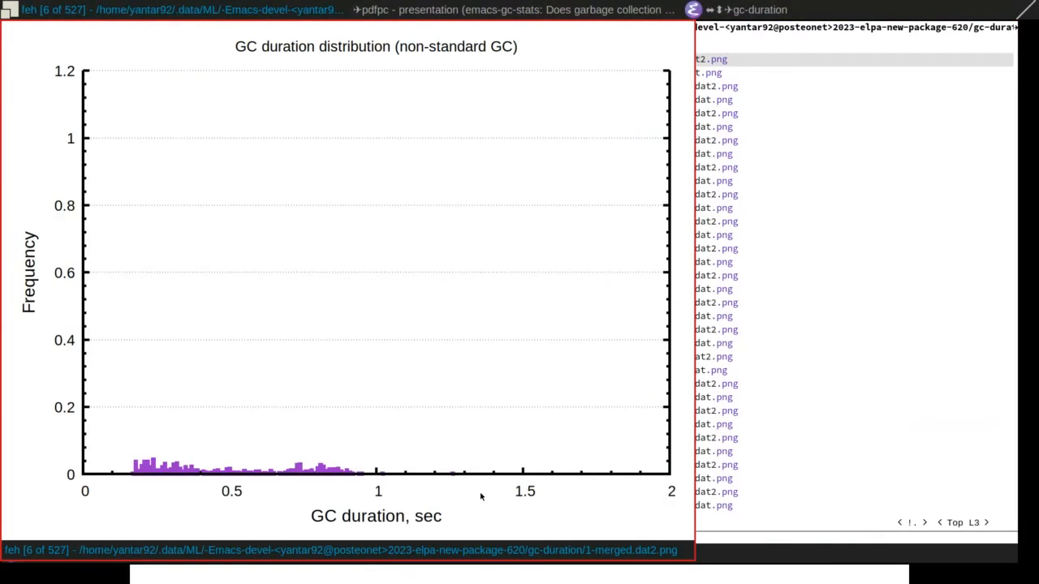
mouse_move(13, 559)
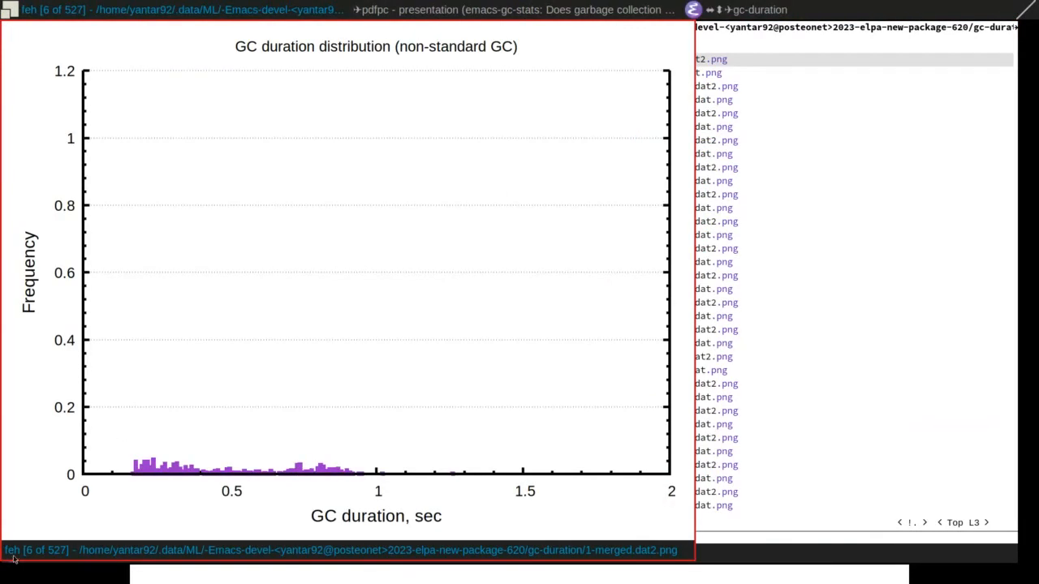
Switch to the feh window showing the non-standard GC duration histogram
text(eix f)
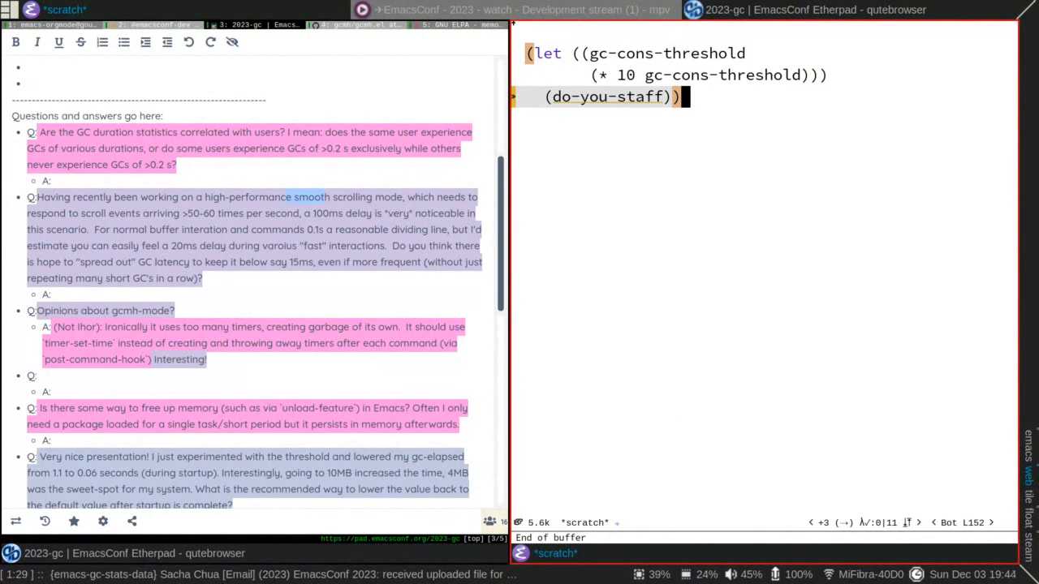
mouse_move(796, 298)
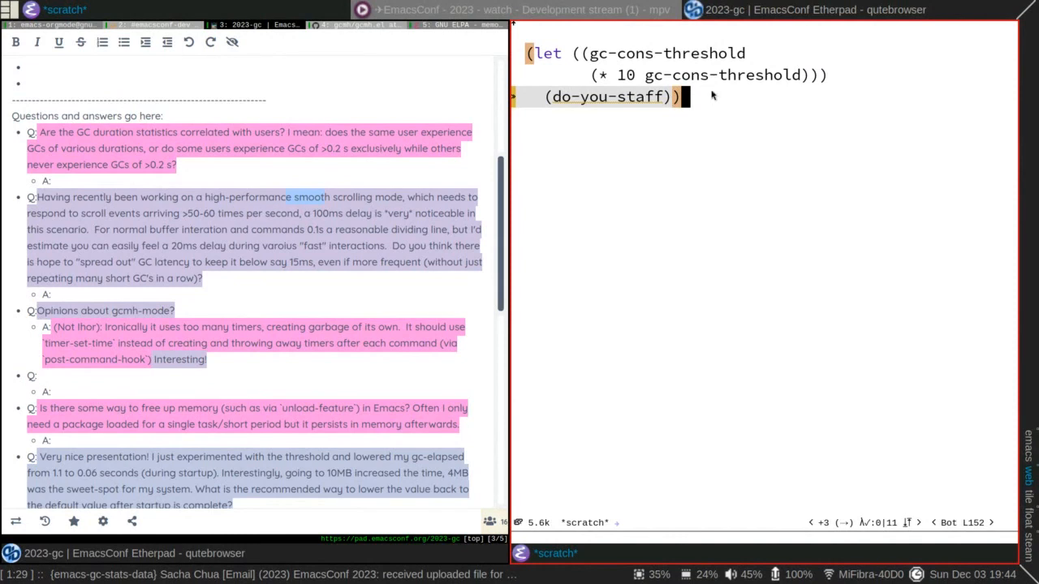
mouse_move(658, 120)
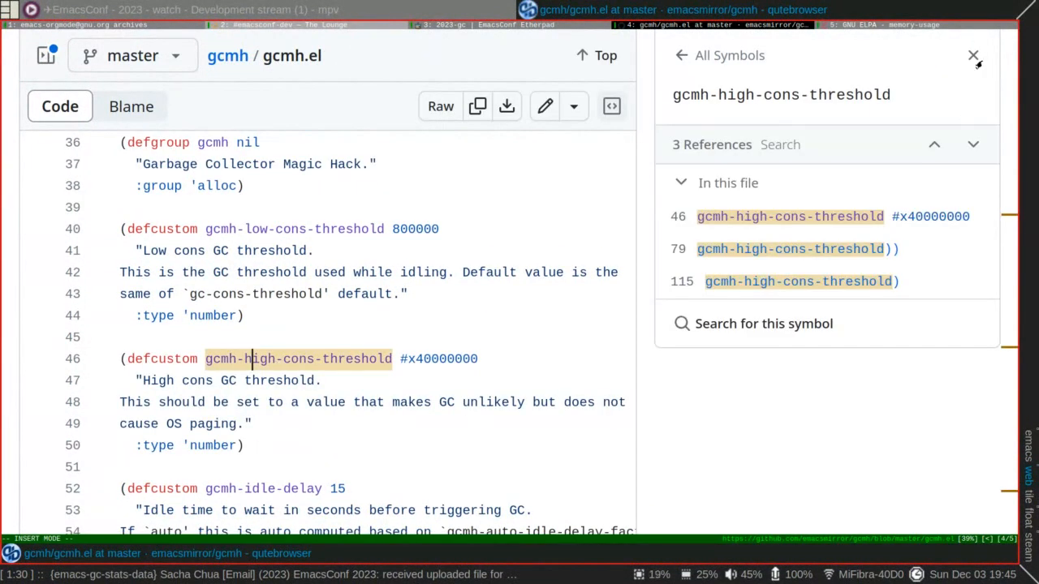
Close the symbols panel and select gcmh-high-cons-threshold's #x40000000 value in gcmh.el
click(975, 55)
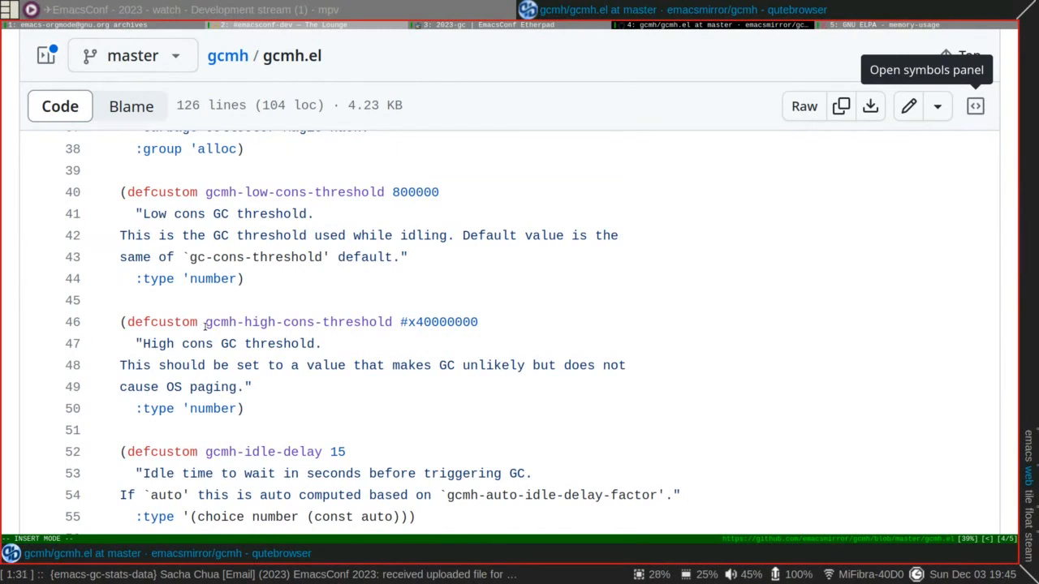
double_click(218, 321)
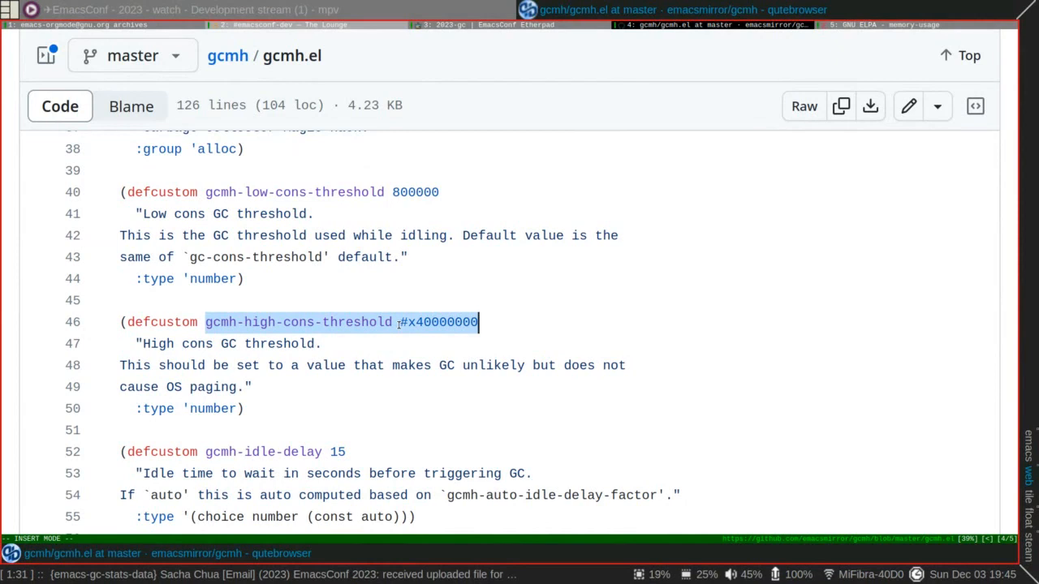
scroll(down, 3)
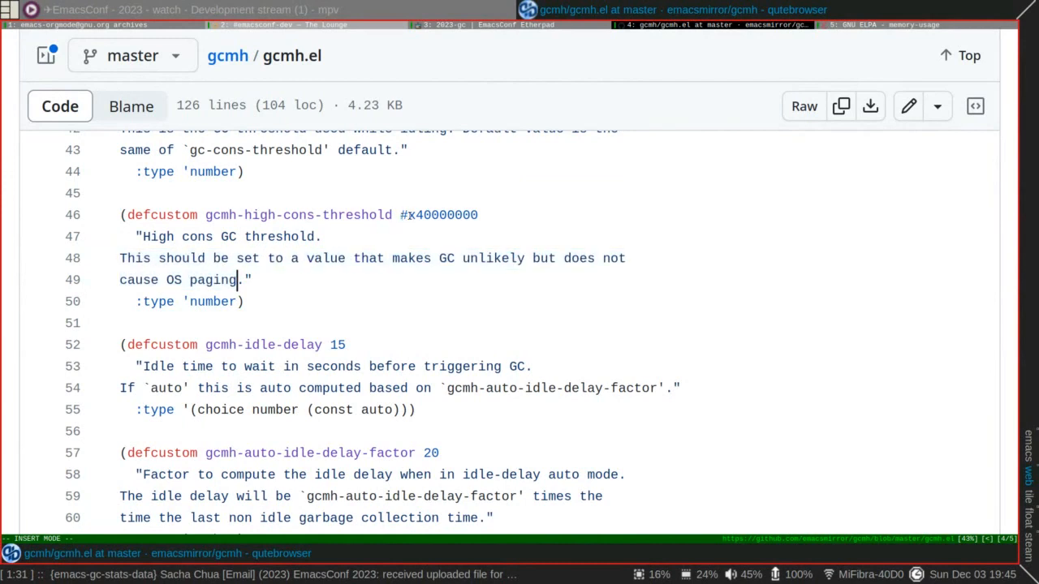
double_click(438, 214)
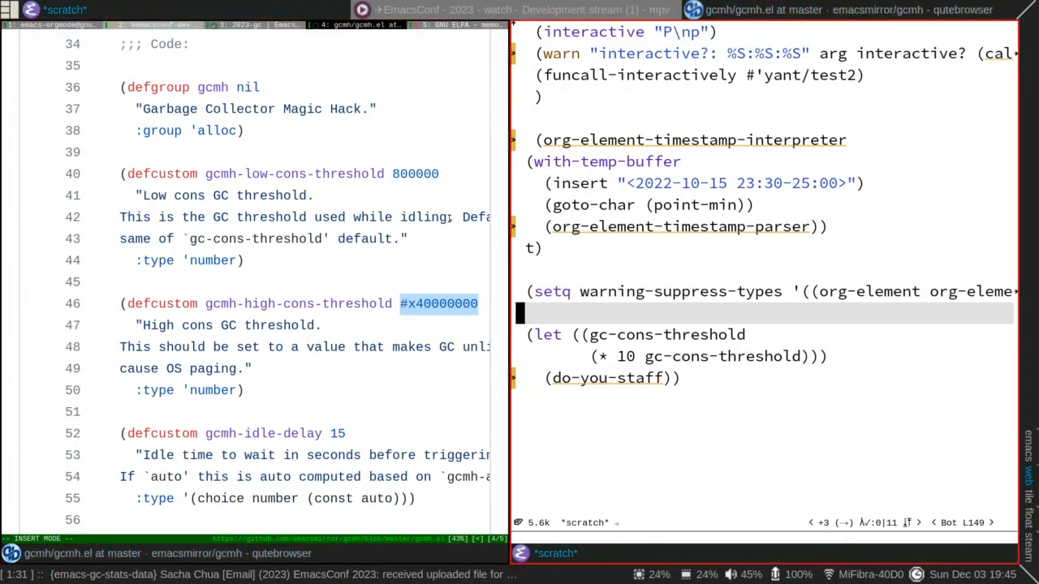
text(#x40000000)
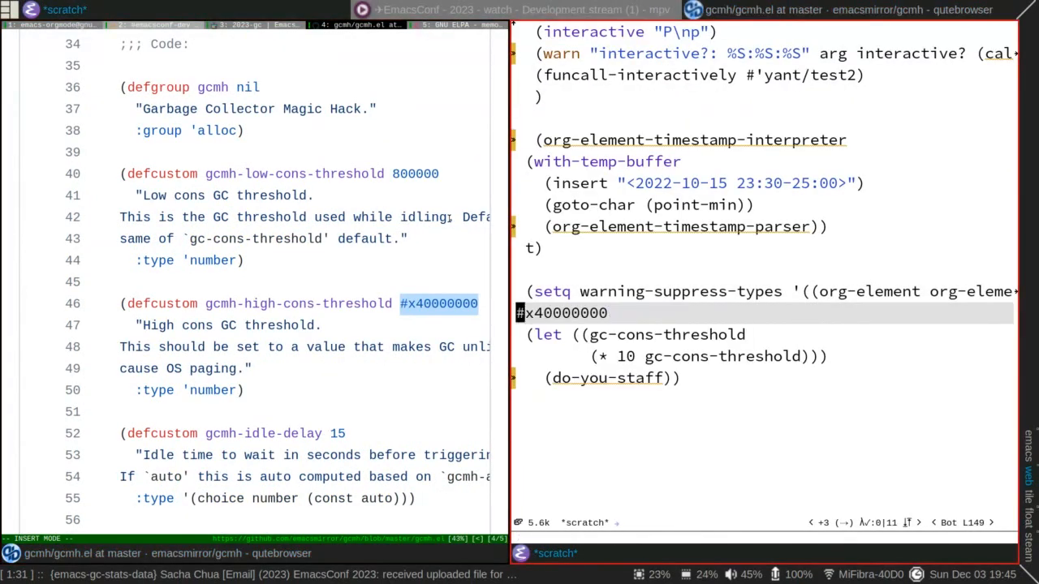
text((/)
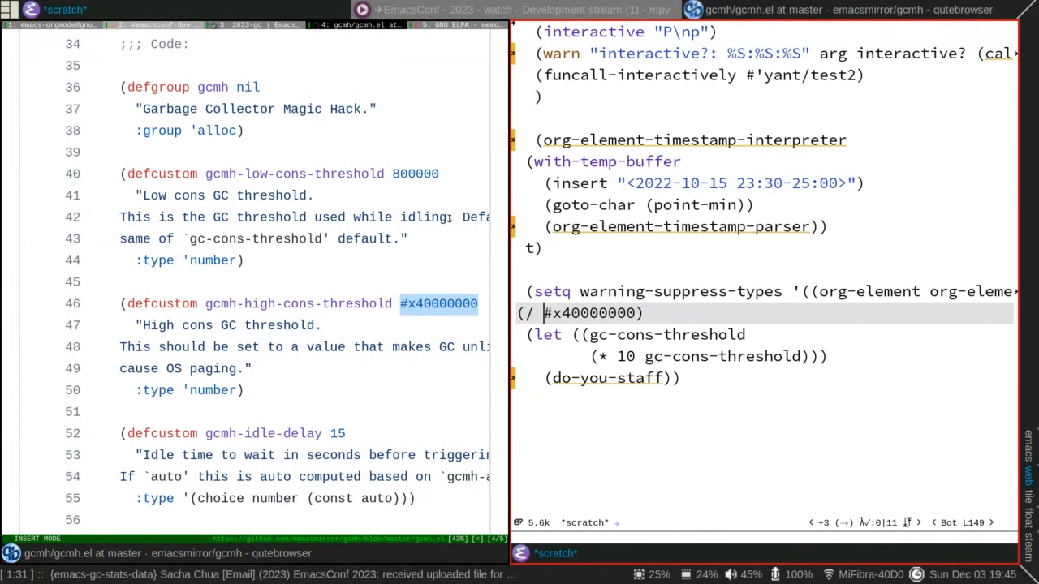
text(1000000)
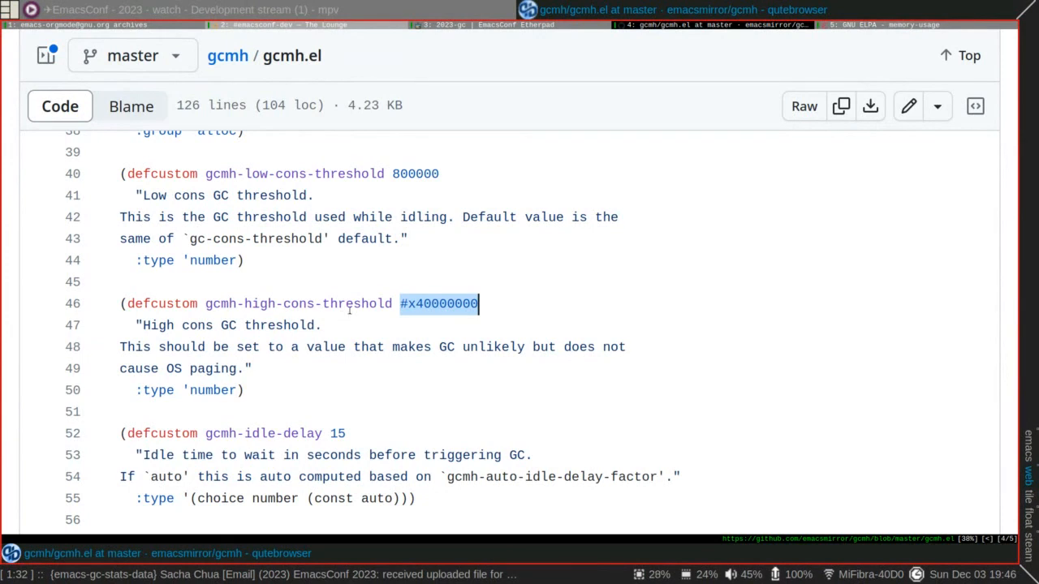
mouse_move(258, 283)
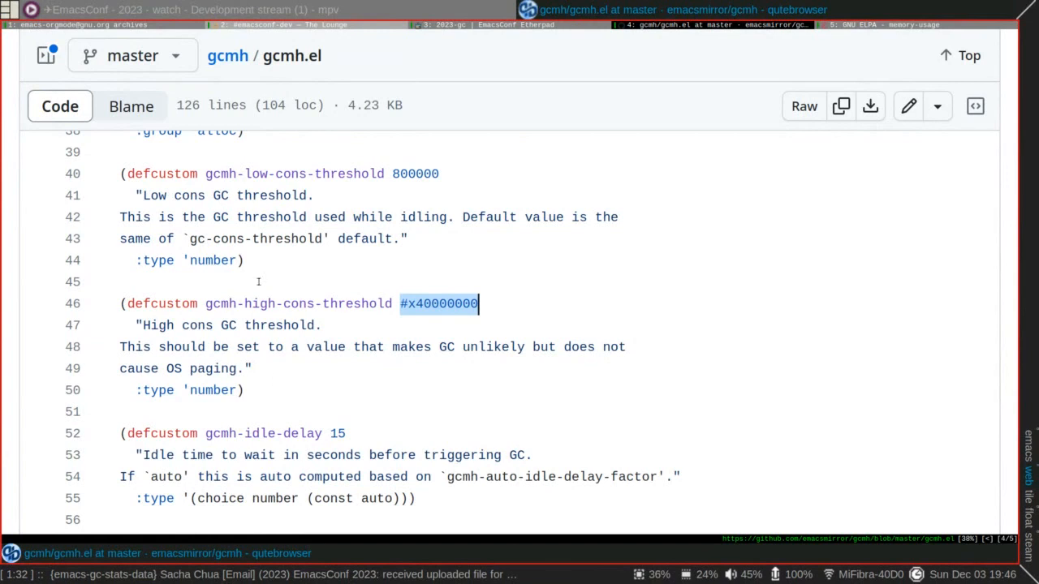